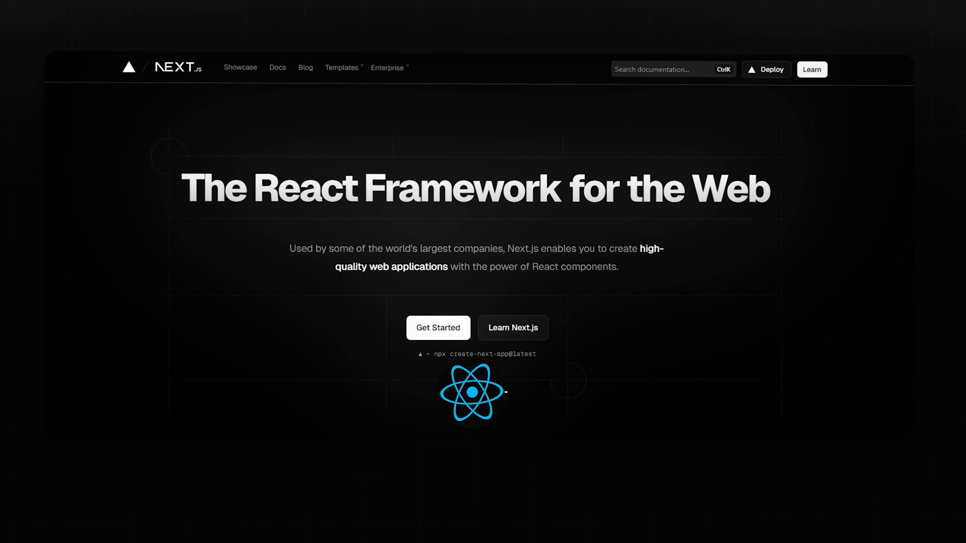
- Scroll the Next.js homepage down to the 'What's in Next.js?' features grid
scroll(down, 3)
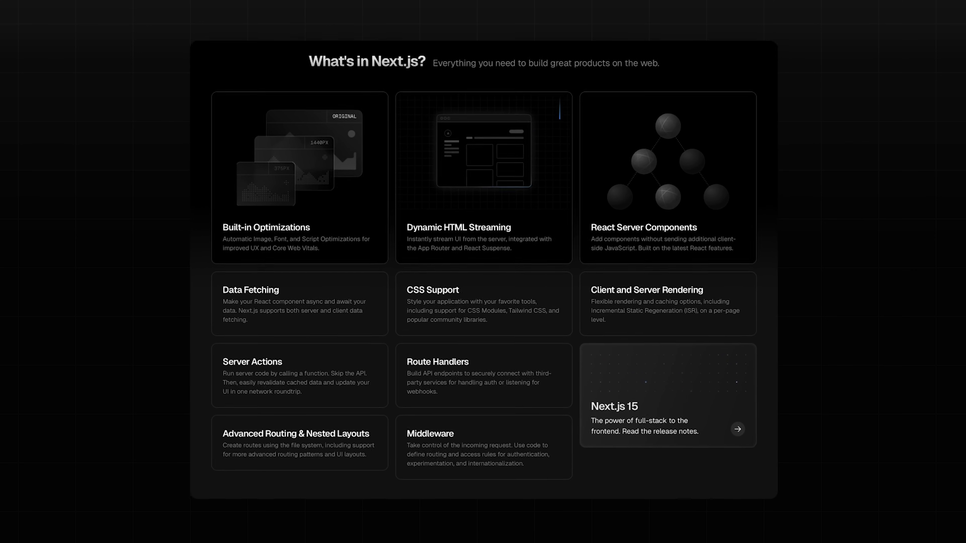
scroll(down, 3)
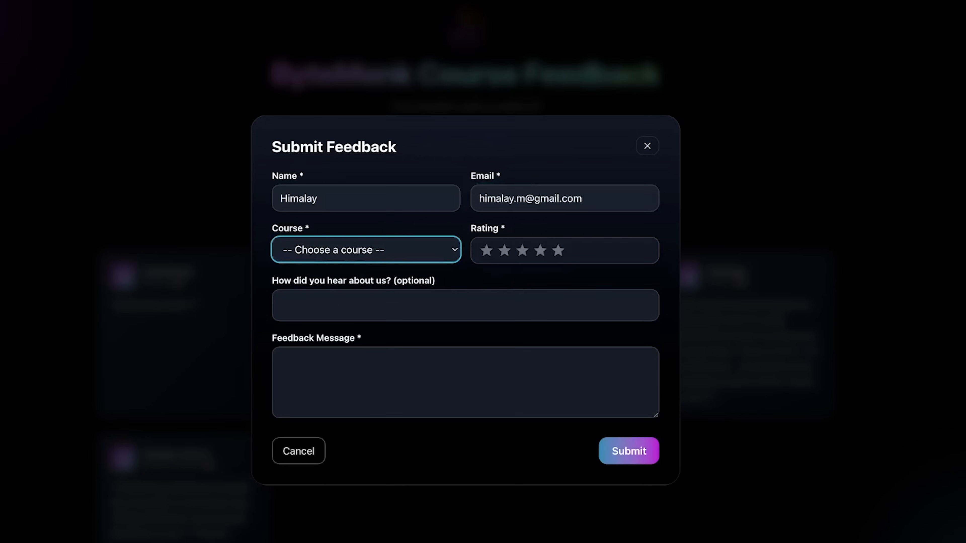
- Add the message 'Need more !!' and submit the five-star System Design feedback
text(Need more !!)
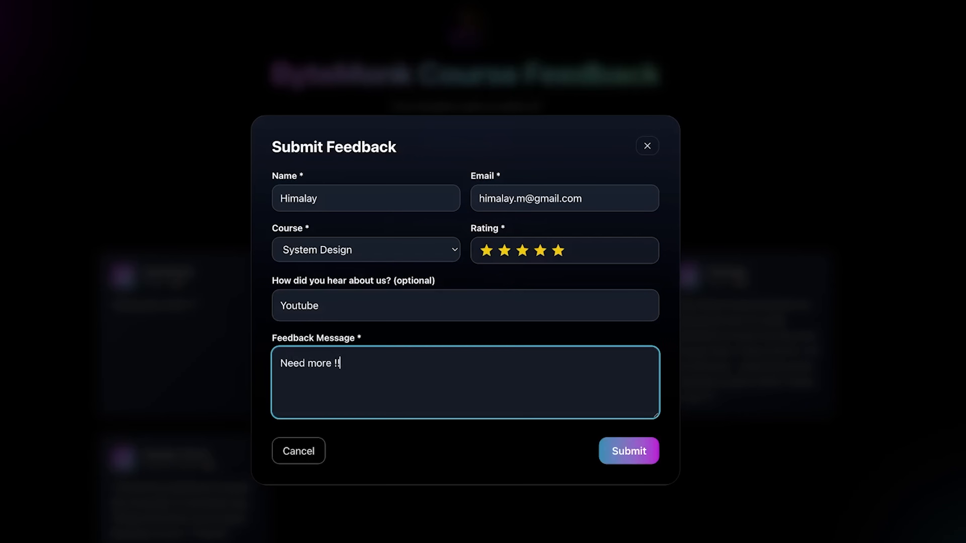
click(628, 451)
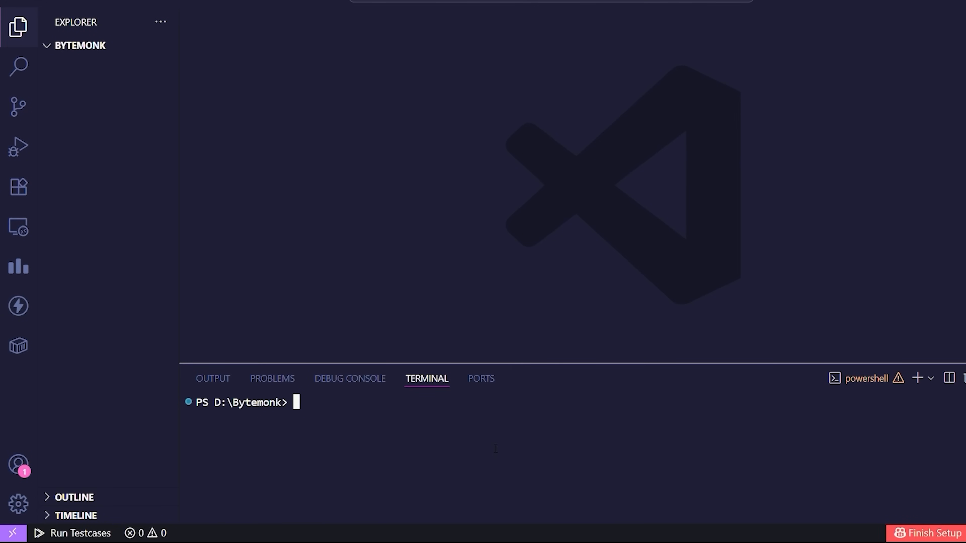
- Scaffold a Next.js project via npx create-next-app@latest bytemonk, keeping defaults and a src directory
text(npx)
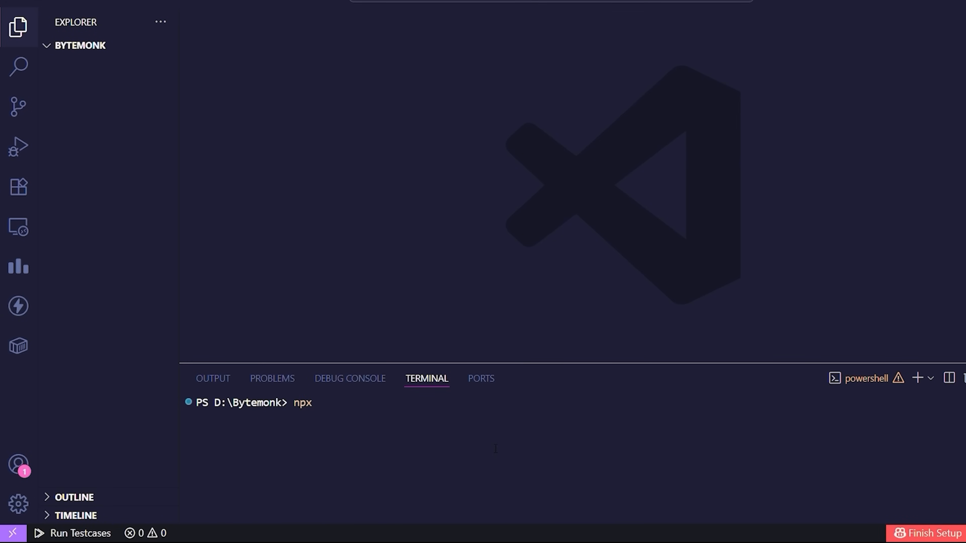
text(create-next-app@)
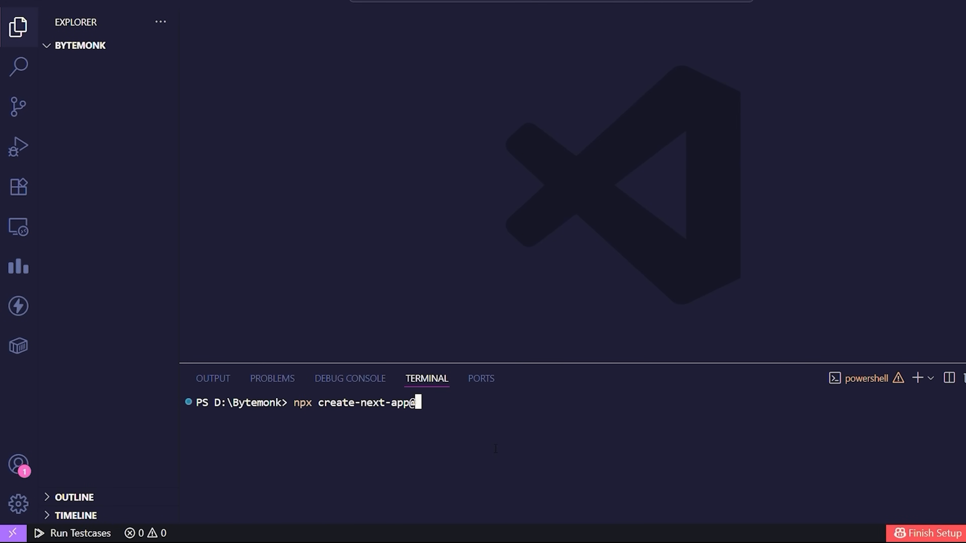
text(latest bytemonk)
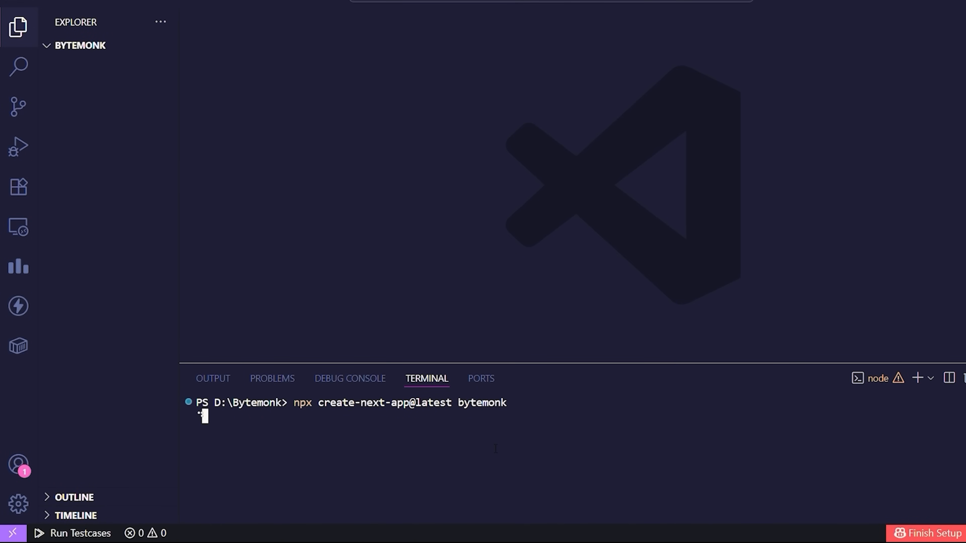
key(enter)
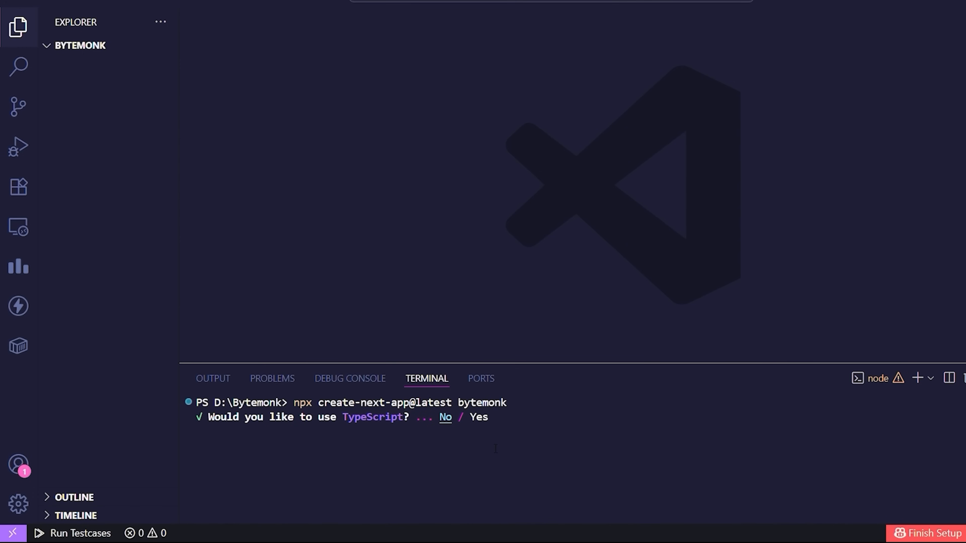
key(Enter)
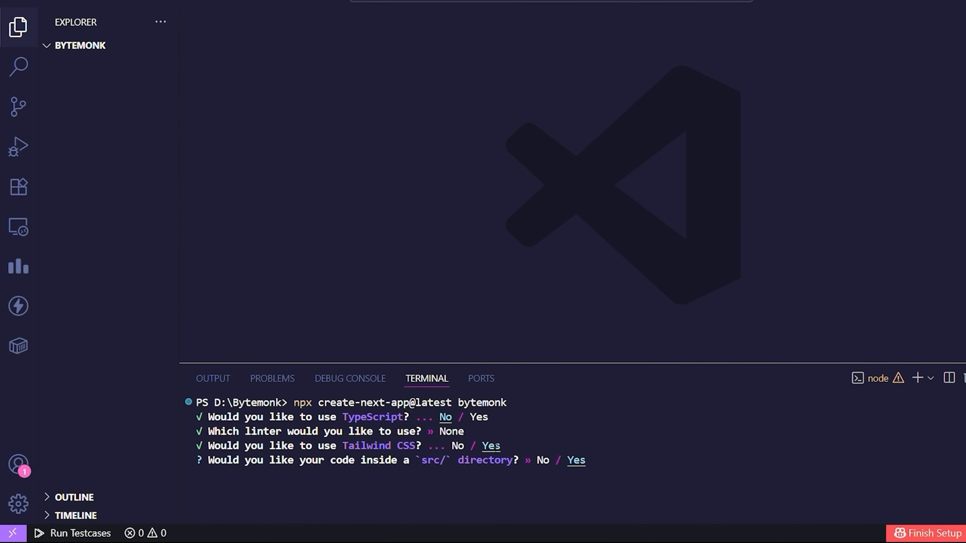
key(Enter)
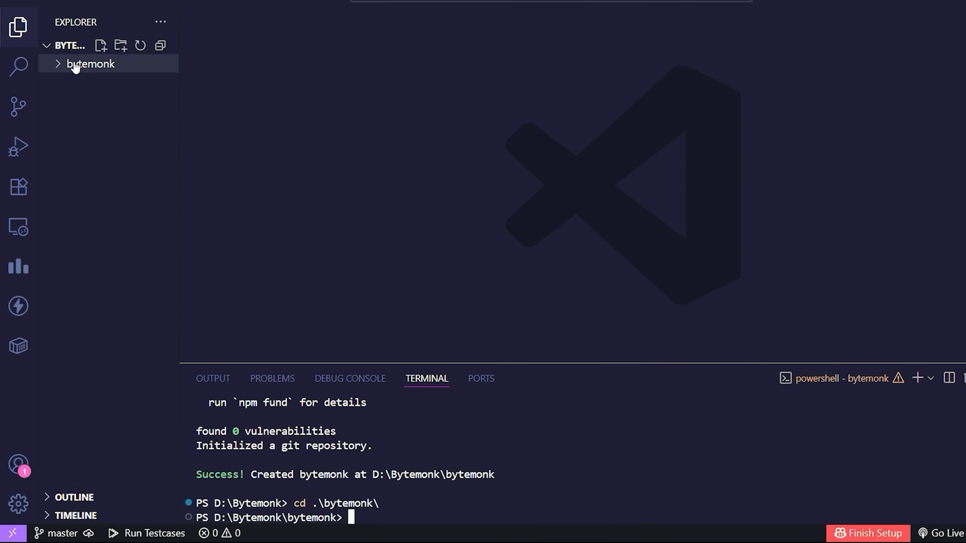
- Expand the bytemonk project to show the public and src/app folder contents
click(91, 63)
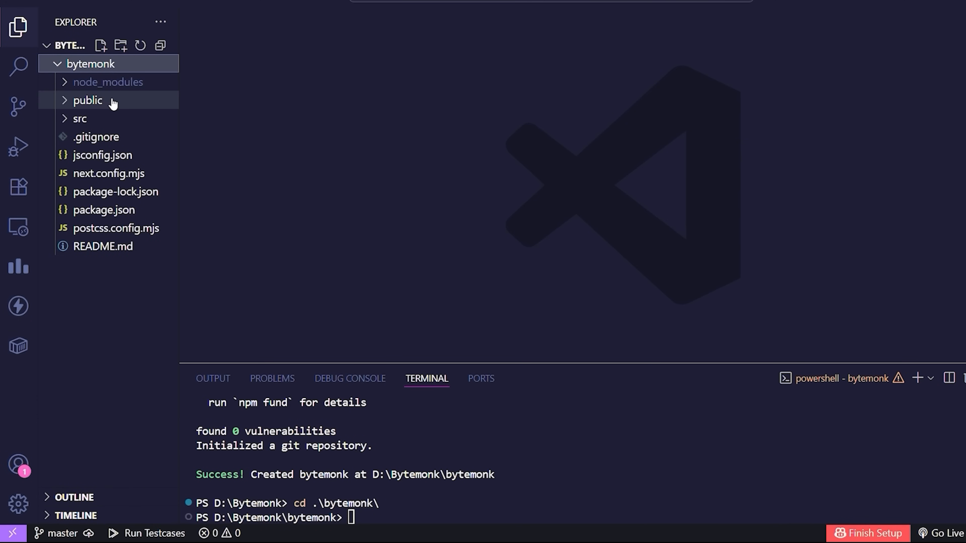
click(87, 101)
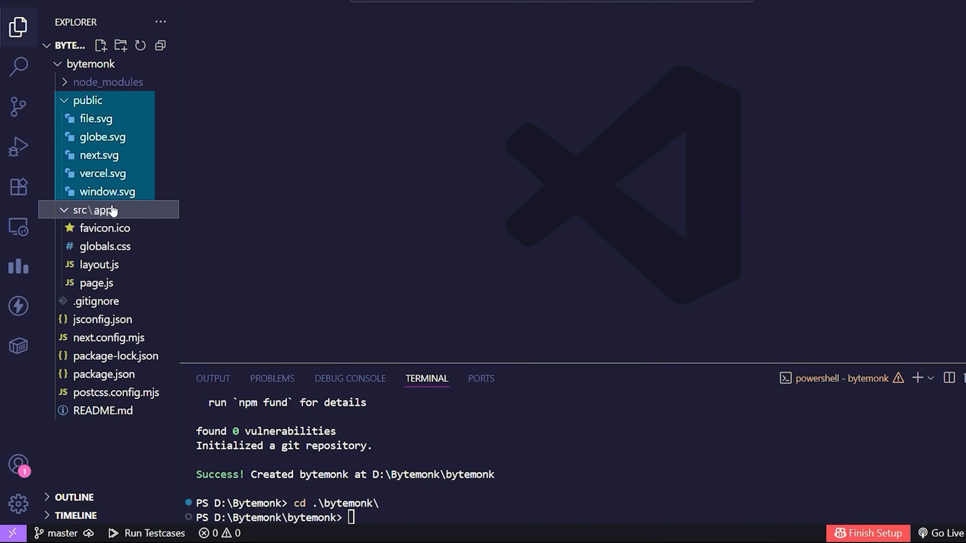
click(95, 211)
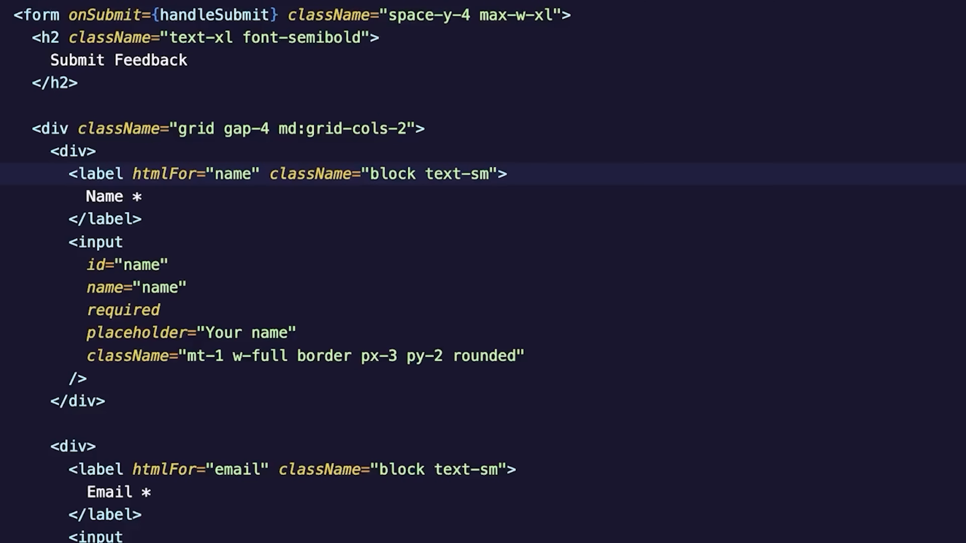
drag(70, 173, 525, 356)
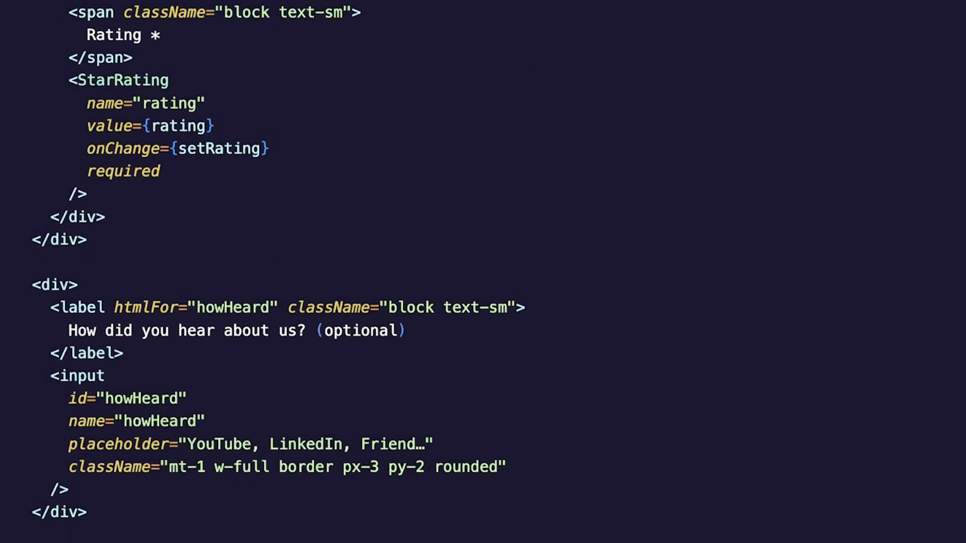
scroll(down, 3)
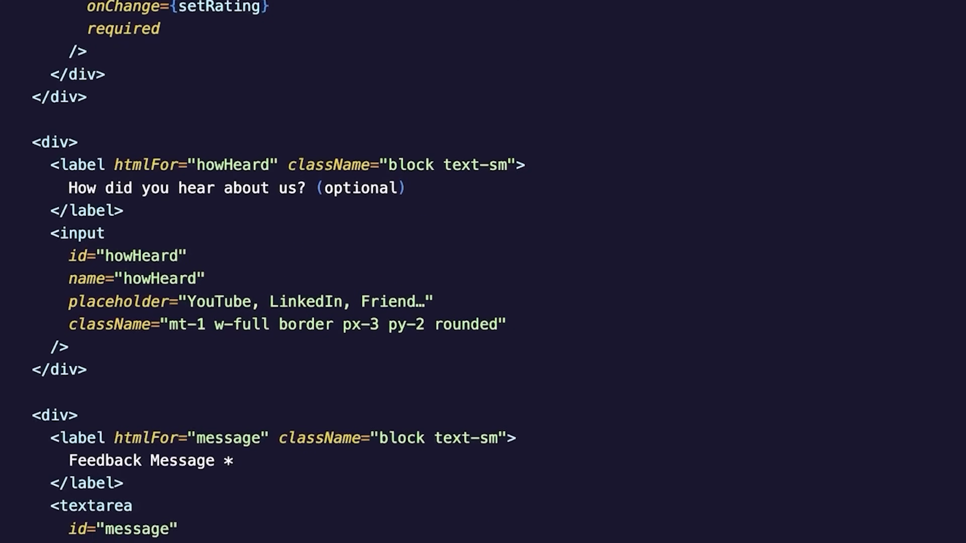
scroll(down, 3)
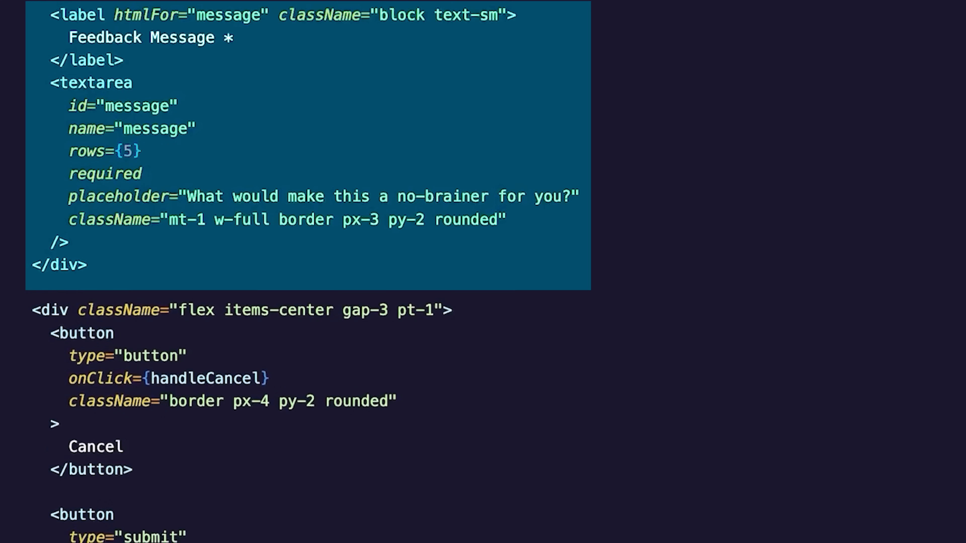
scroll(down, 3)
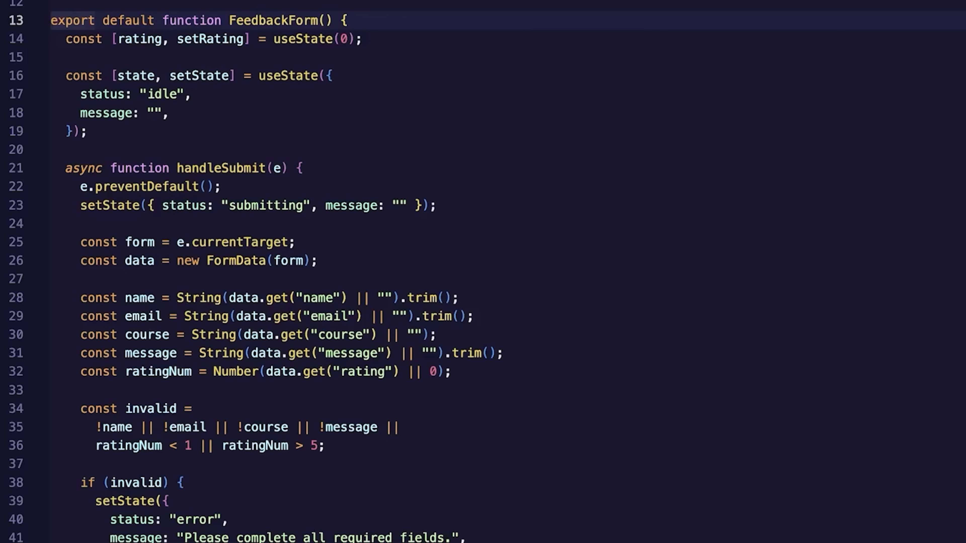
double_click(148, 187)
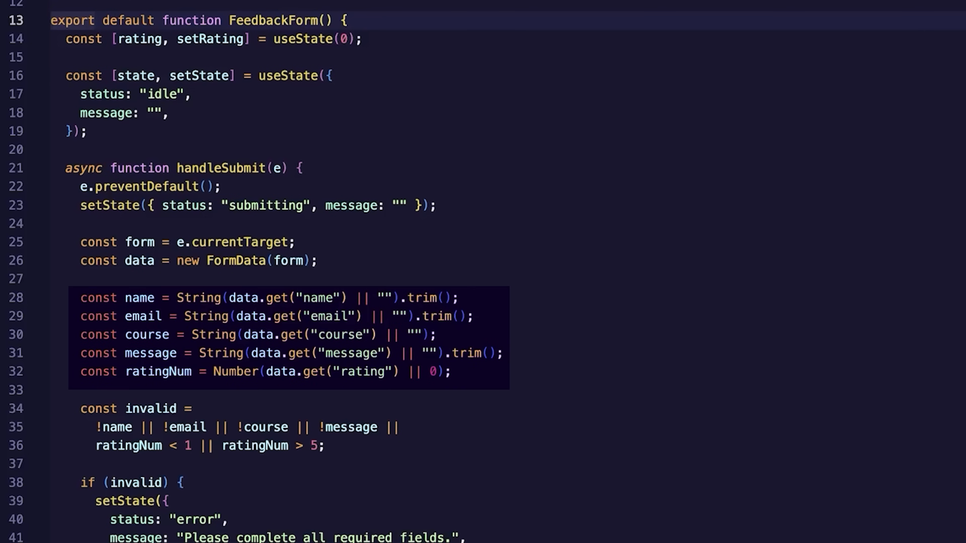
scroll(down, 3)
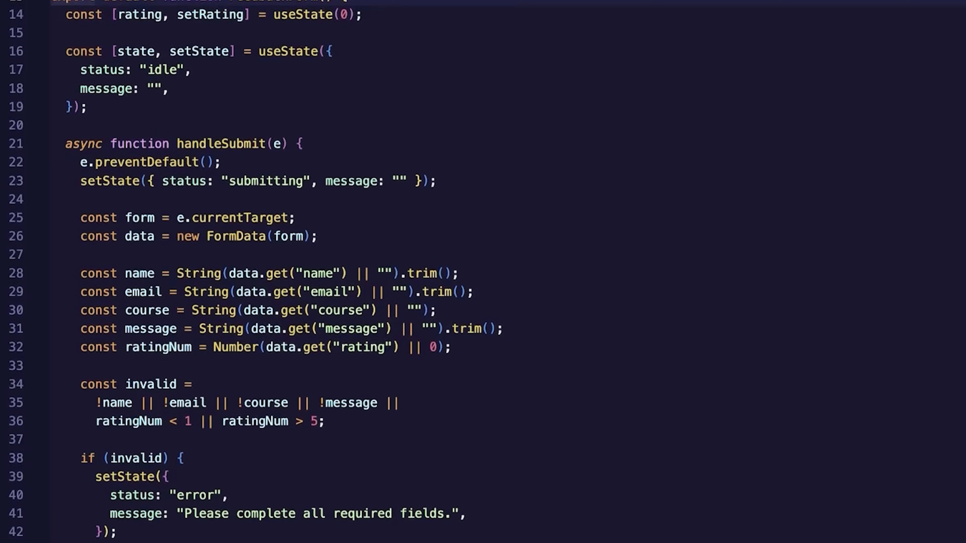
scroll(down, 3)
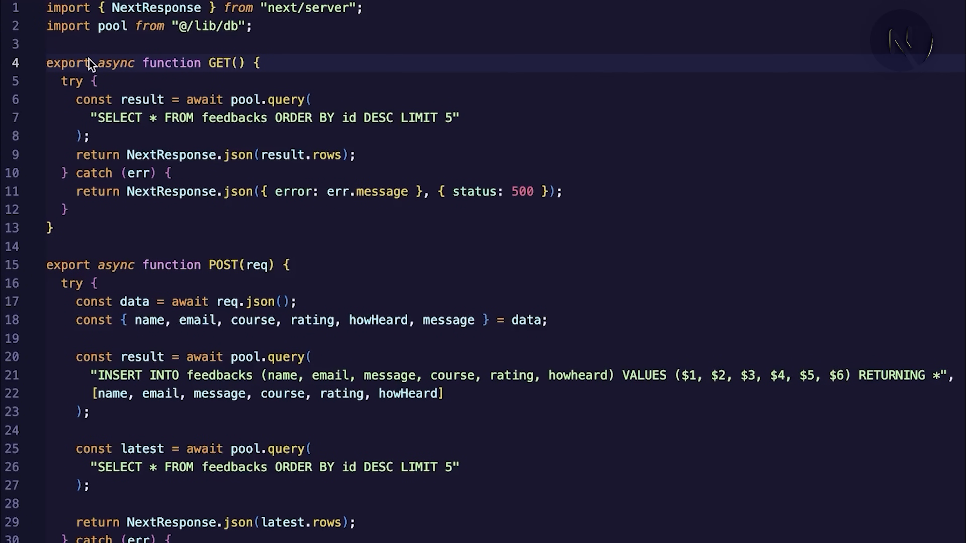
click(35, 62)
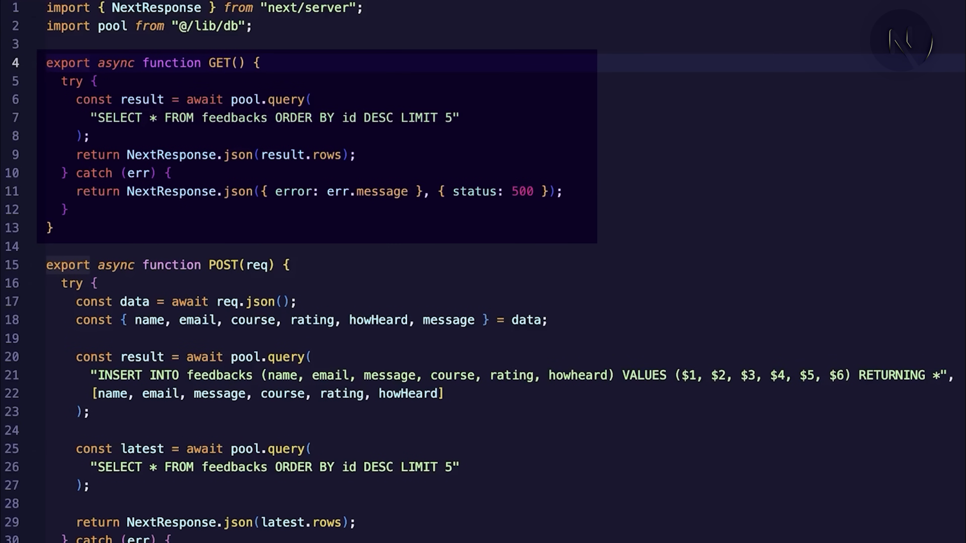
scroll(down, 3)
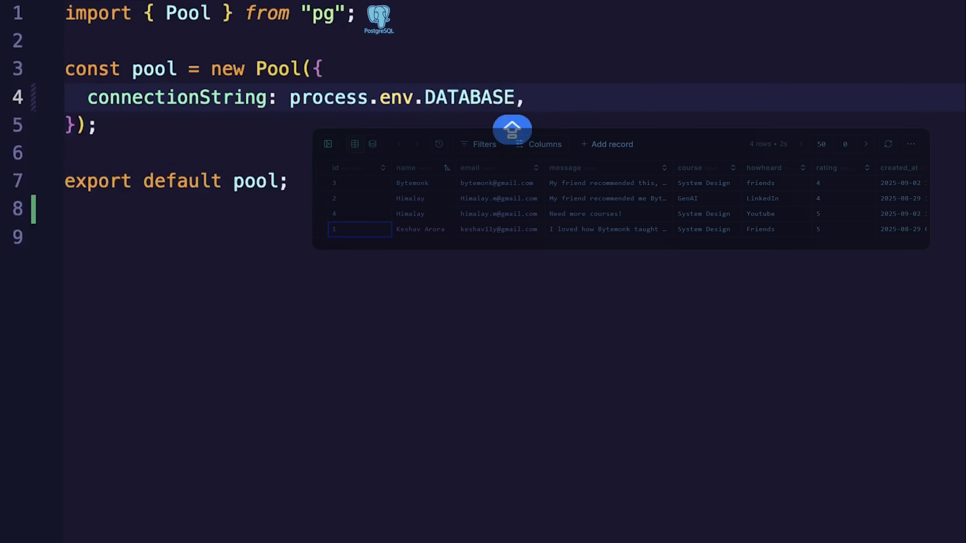
- Change the Pool connectionString to read process.env.DATABASE_URL in lib/db.js
text(_URL)
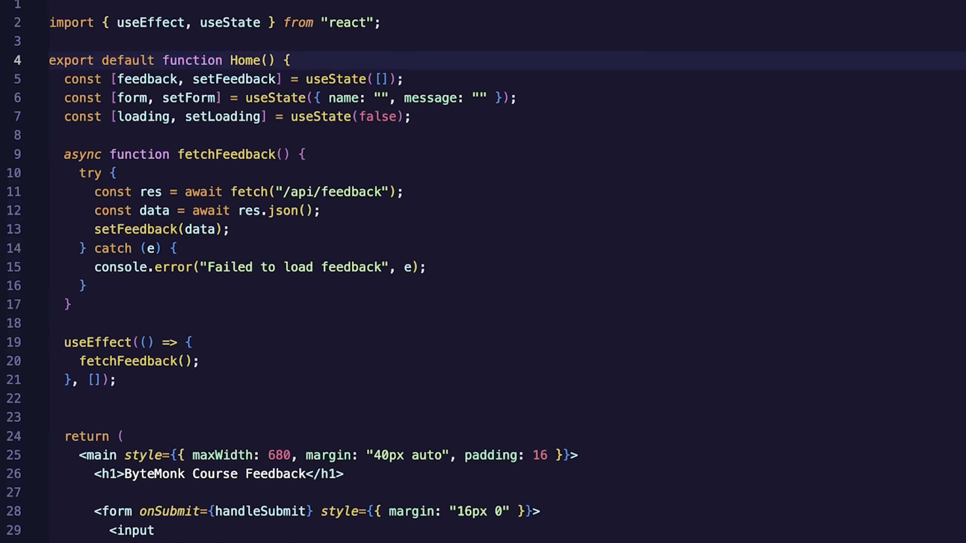
drag(95, 191, 319, 211)
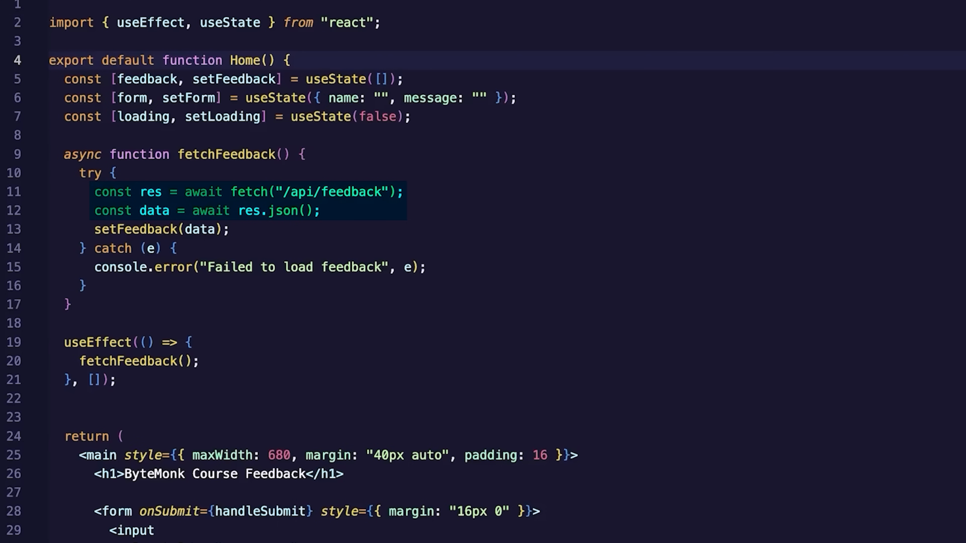
scroll(down, 3)
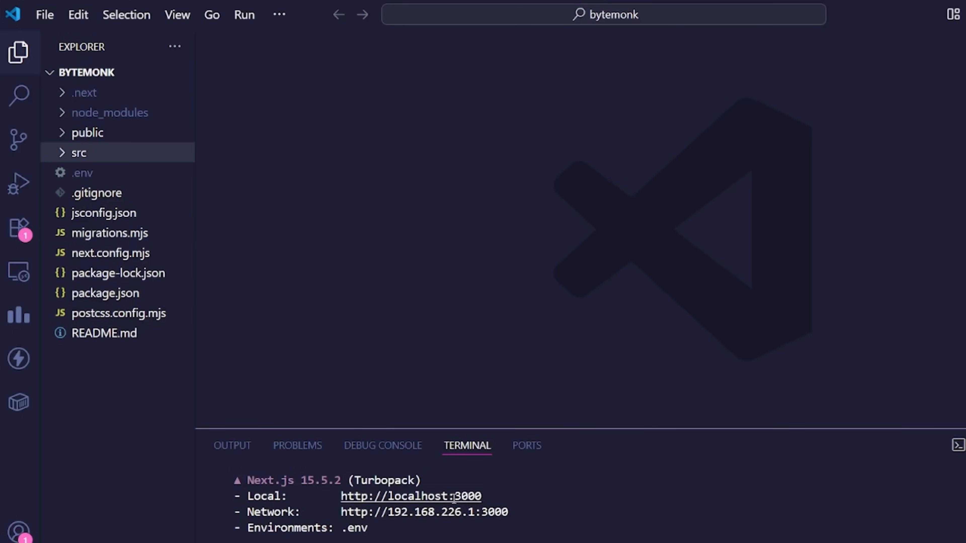
click(408, 496)
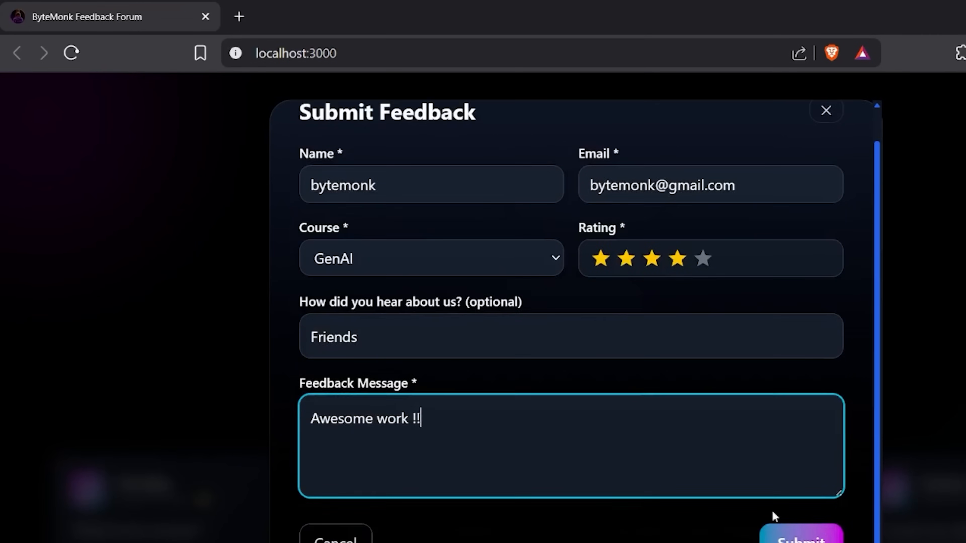
- Submit the four-star GenAI feedback 'Awesome work !!' on the local site
click(801, 532)
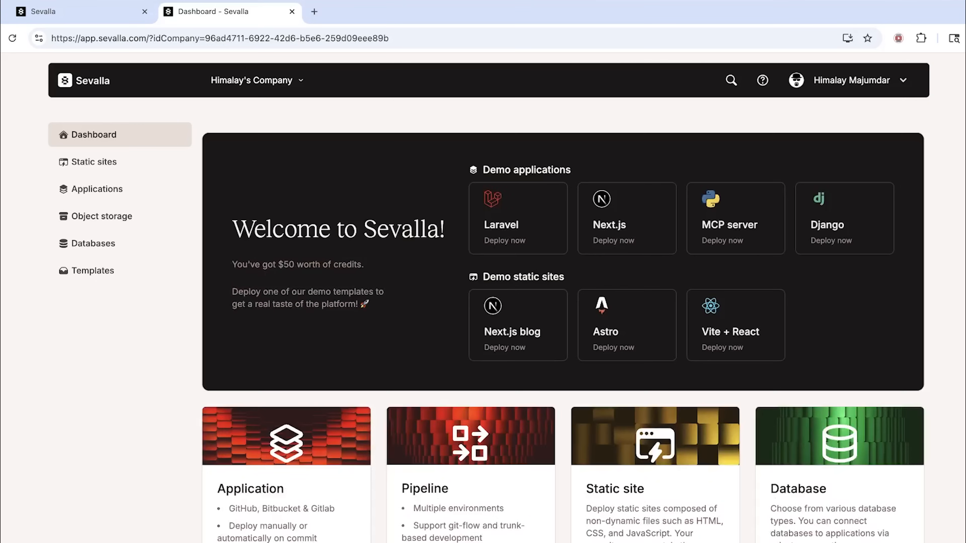
- Browse the Applications and Databases sections and start creating a new database
click(93, 244)
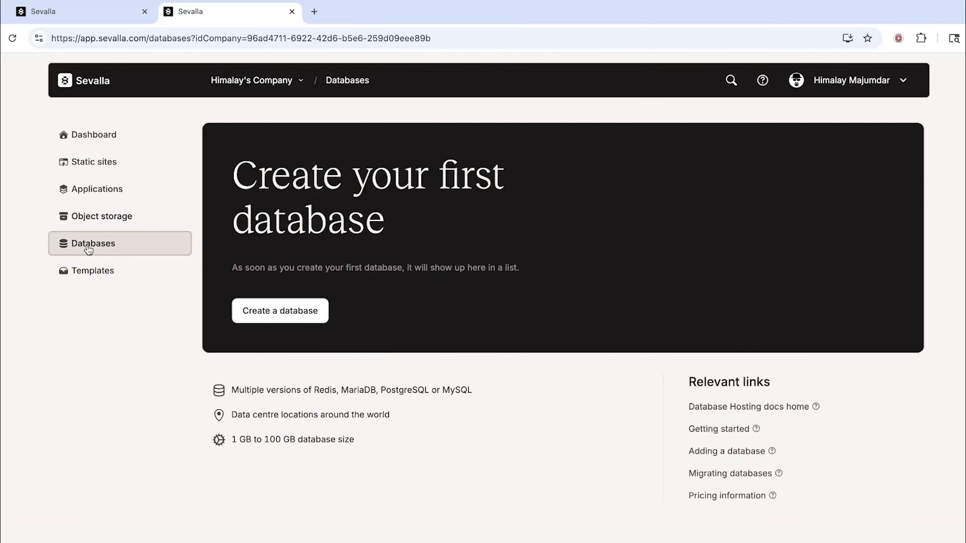
click(96, 188)
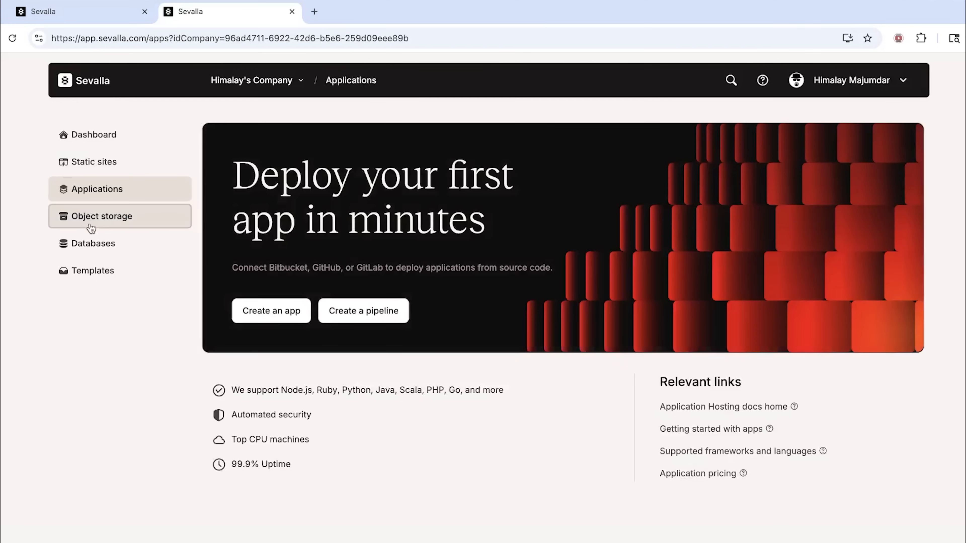
click(91, 244)
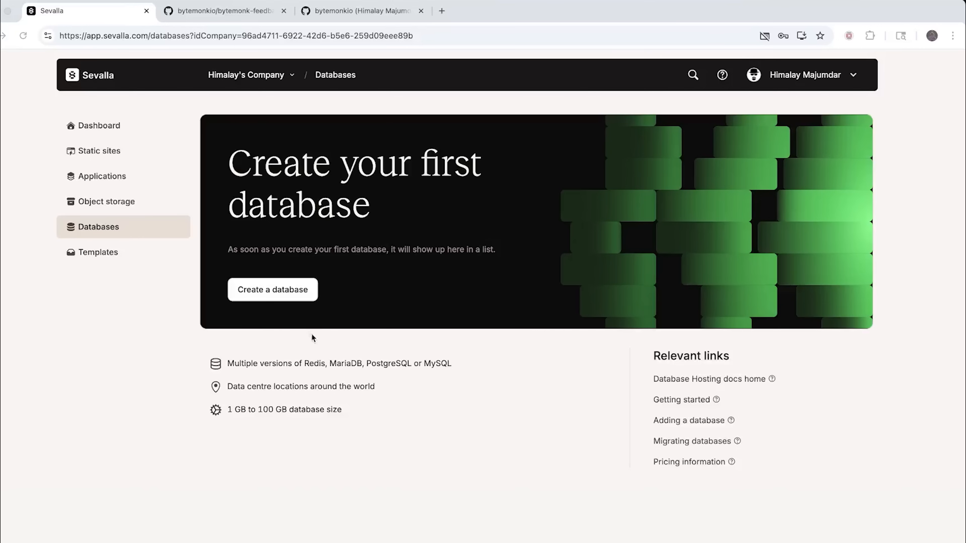
click(271, 290)
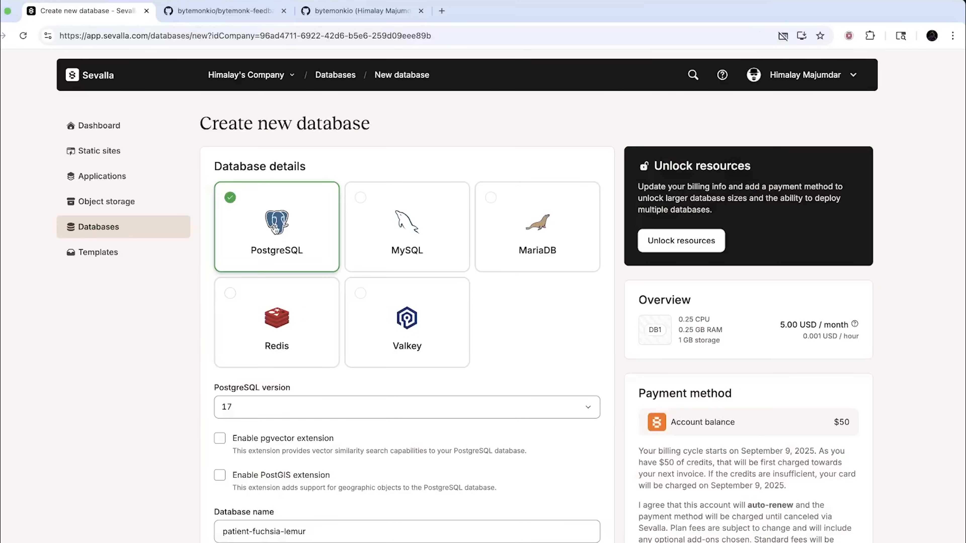
- Create the PostgreSQL 17 database bytemonk-feedback-db in Ashburn, Virginia
scroll(down, 3)
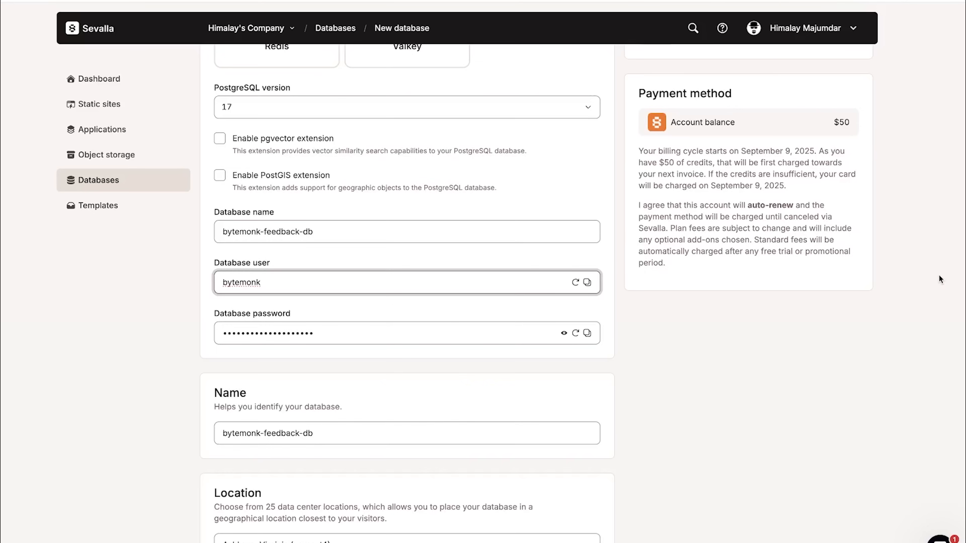
scroll(down, 3)
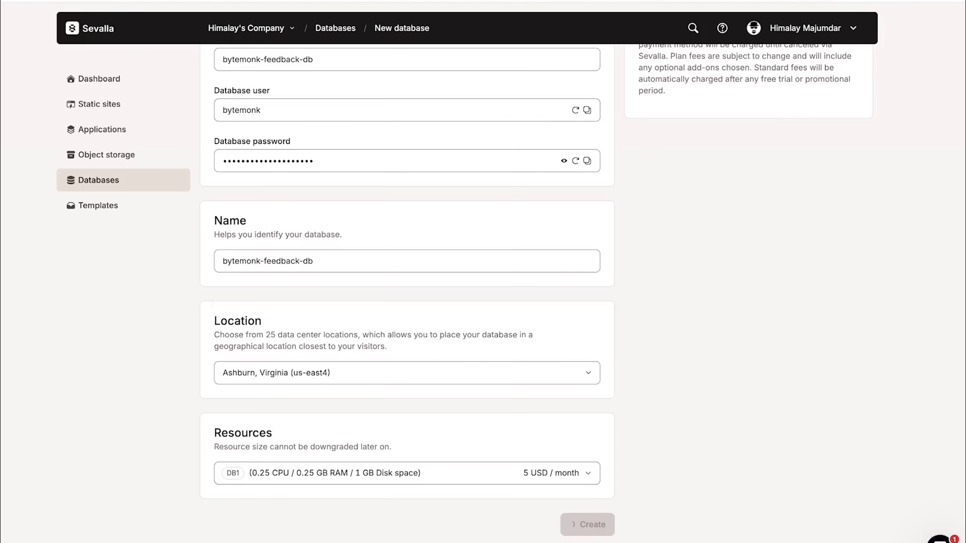
click(585, 524)
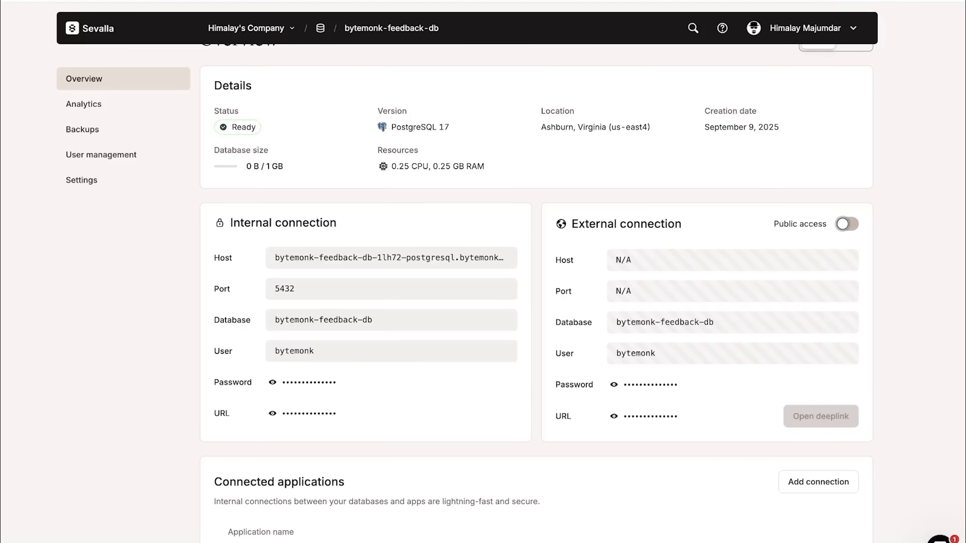
click(846, 224)
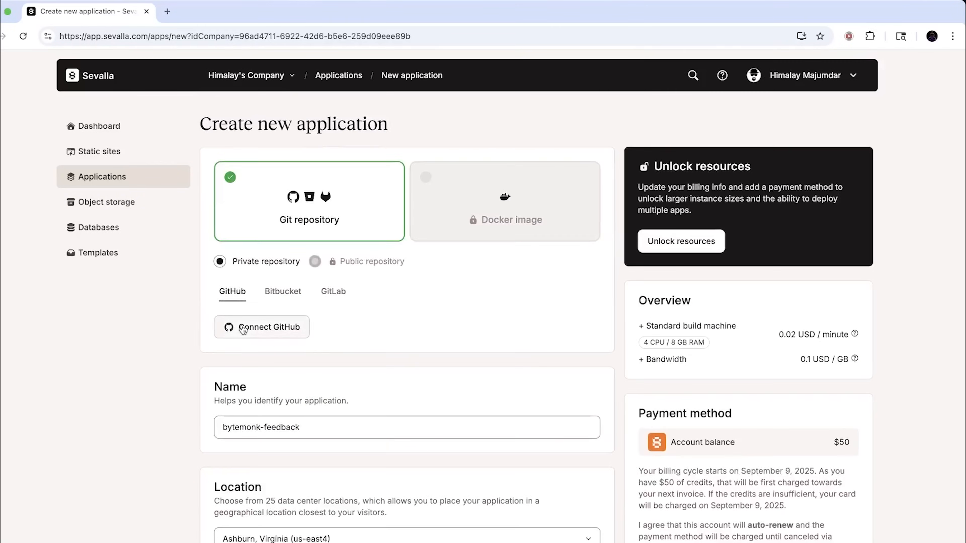
- Connect GitHub and create bytemonk-feedback from the main branch on the smallest 0.3 CPU / 0.3 GB pod
click(261, 326)
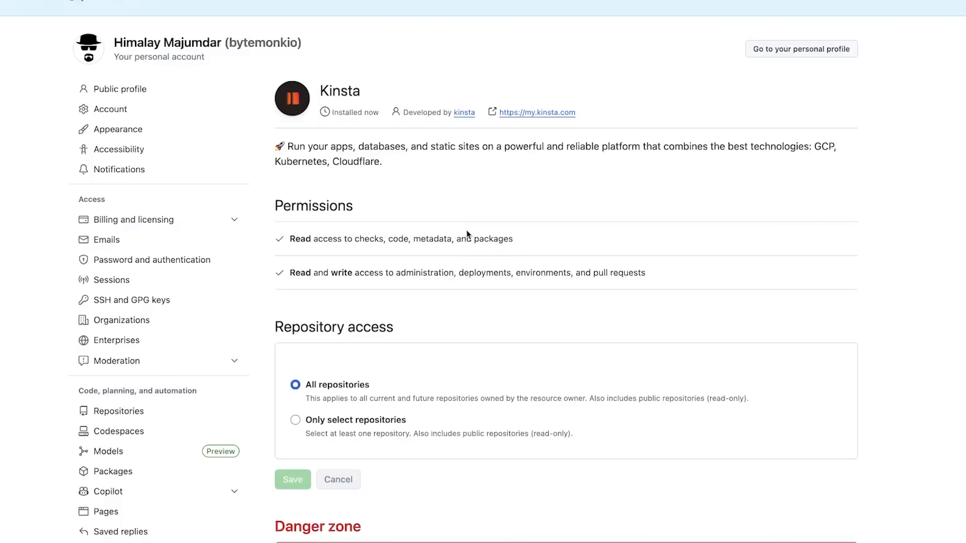
click(86, 12)
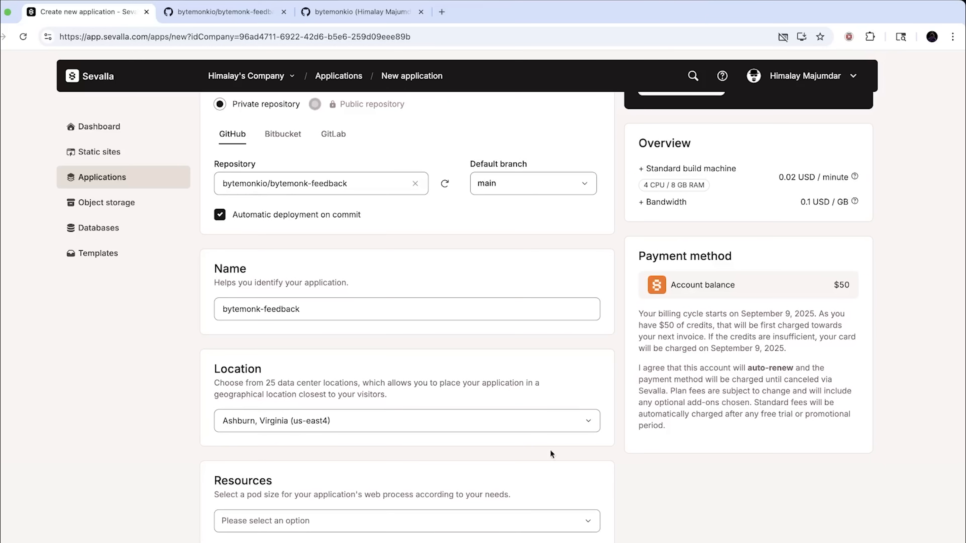
click(406, 521)
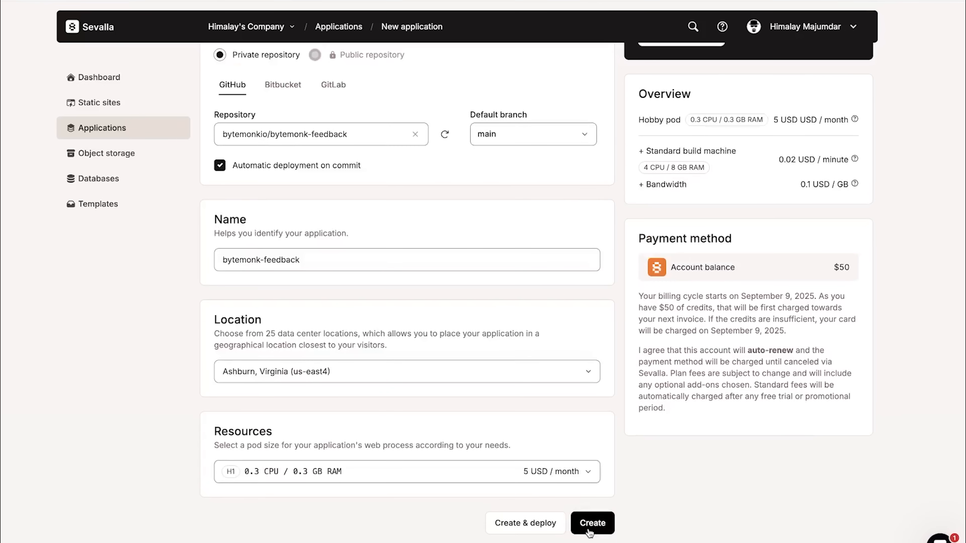
click(591, 523)
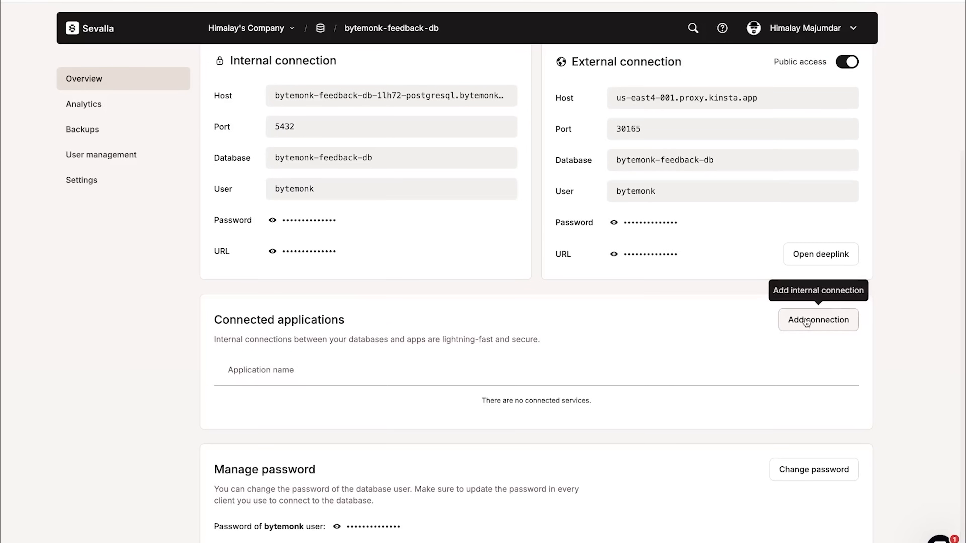
- Add an internal connection from bytemonk-feedback-db to the bytemonk-feedback app with environment variables
click(818, 320)
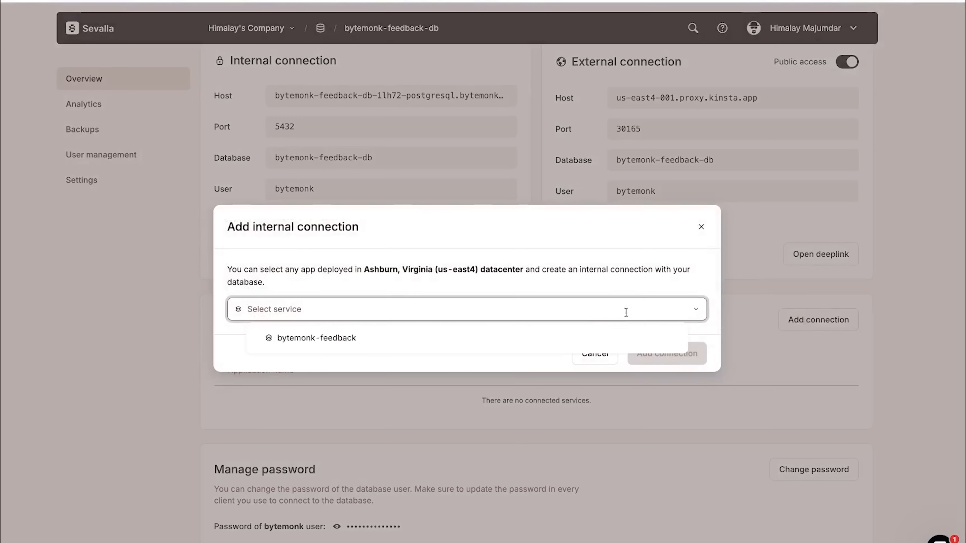
click(316, 337)
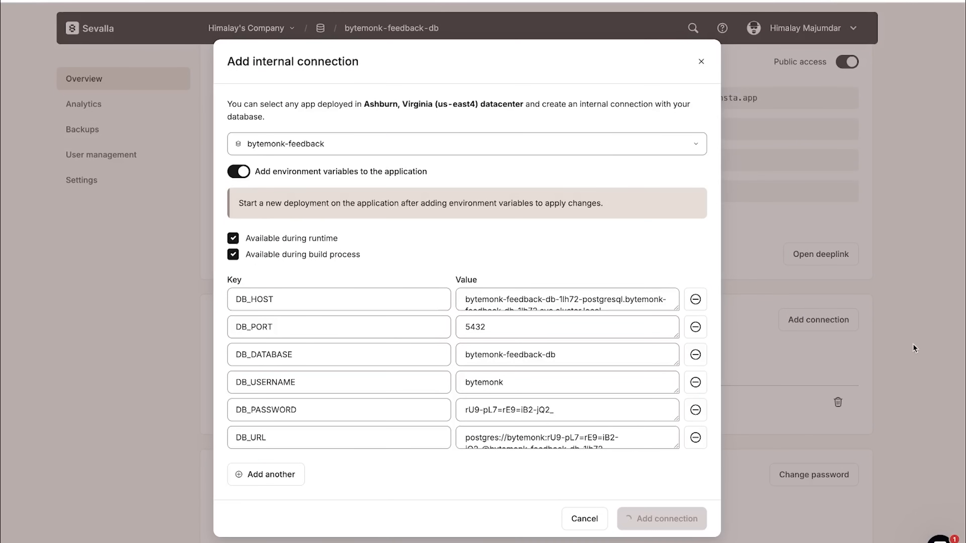
click(661, 518)
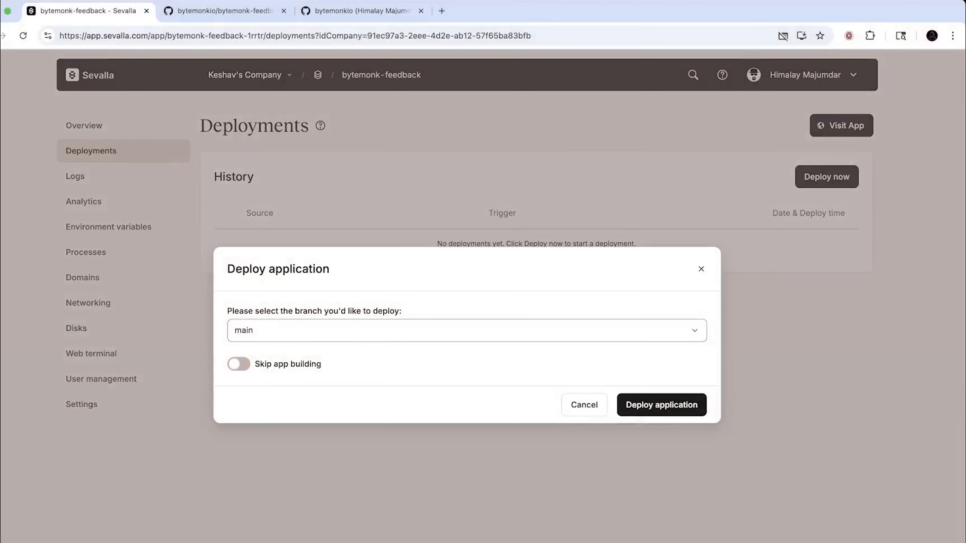
- Deploy the main branch, check the overview, and visit the live ByteMonk feedback site
click(660, 405)
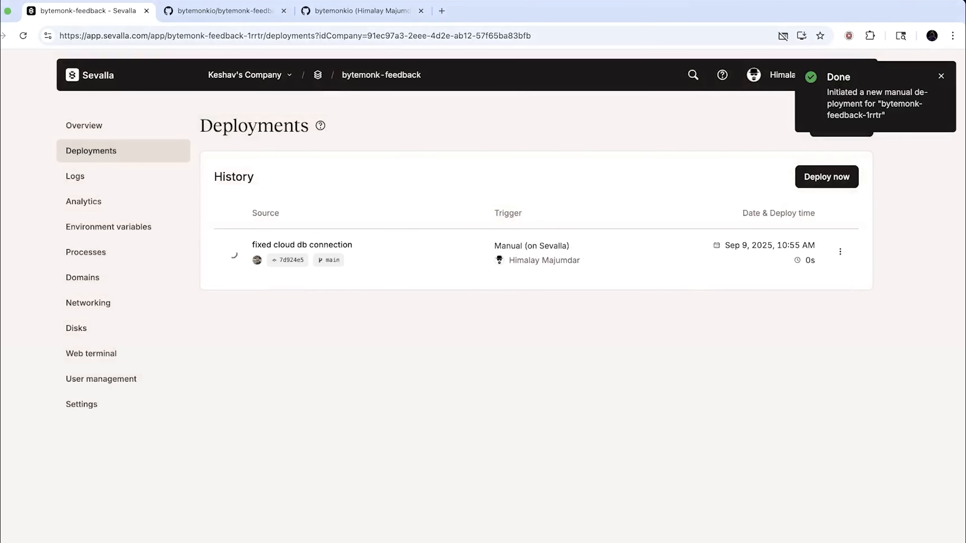
click(84, 125)
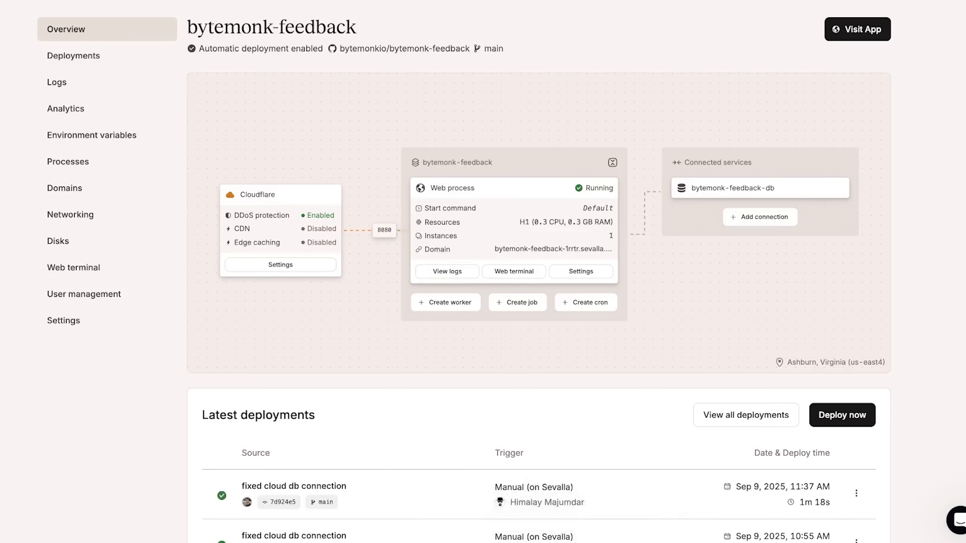
click(856, 28)
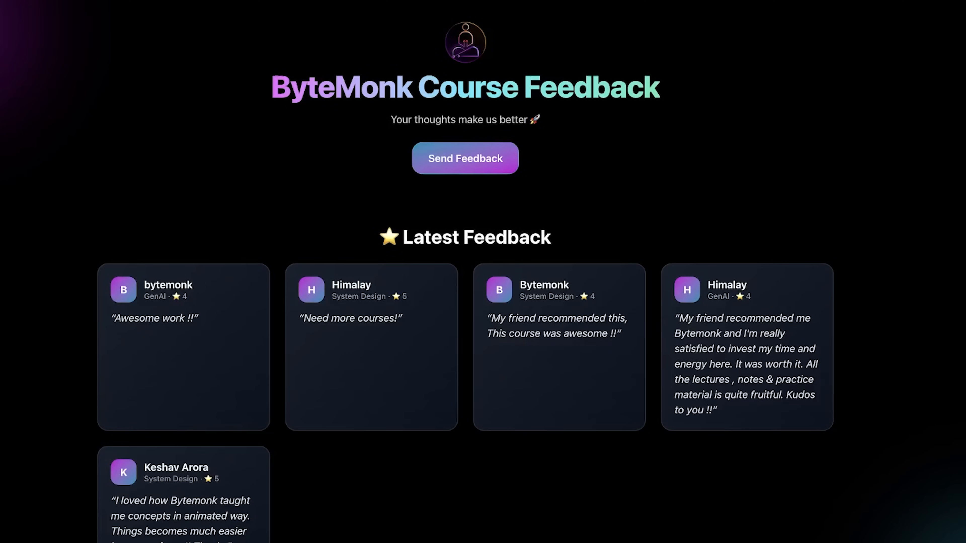
text(Hima)
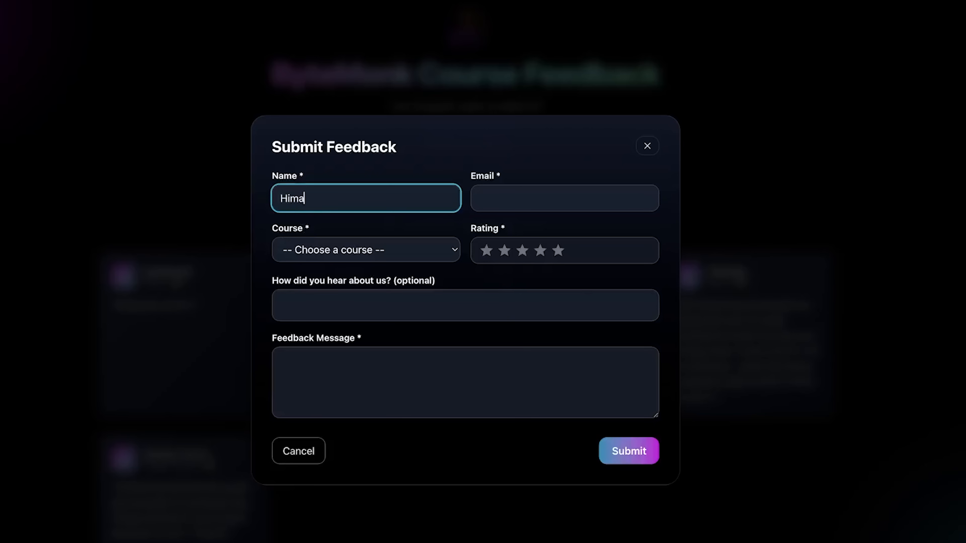
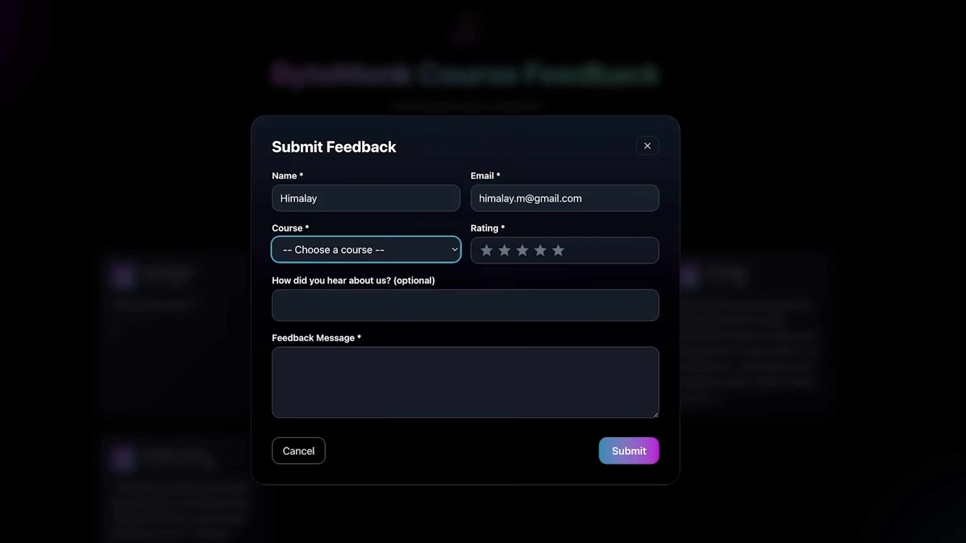
click(558, 250)
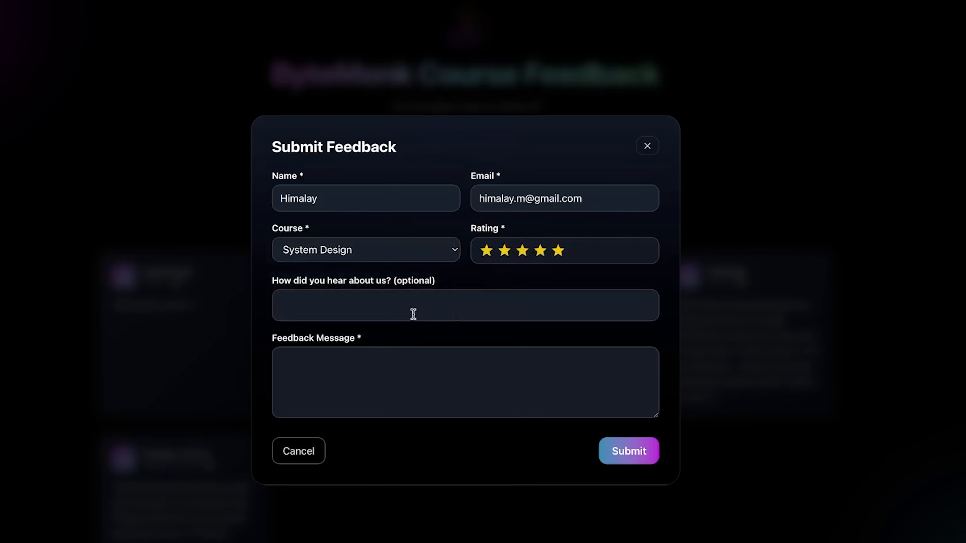
text(Need more !!)
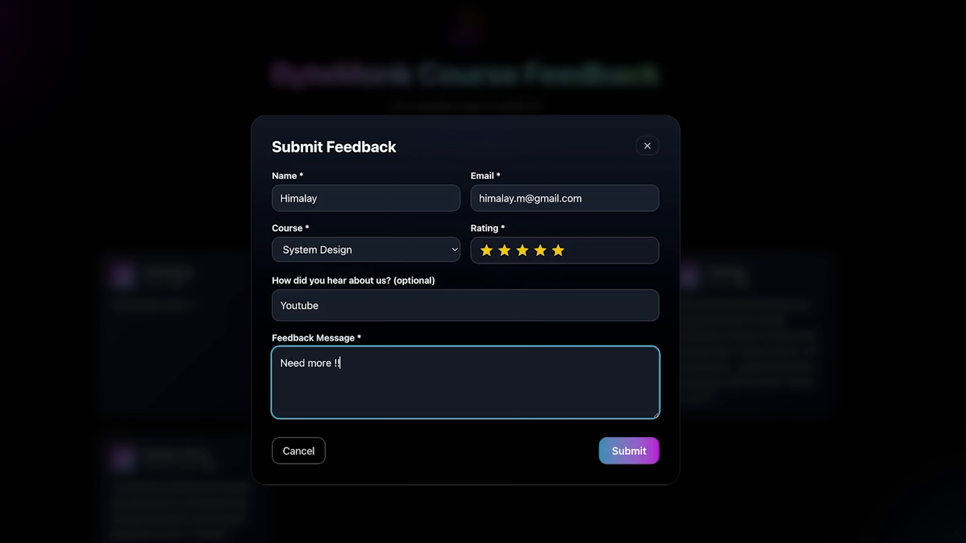
click(628, 451)
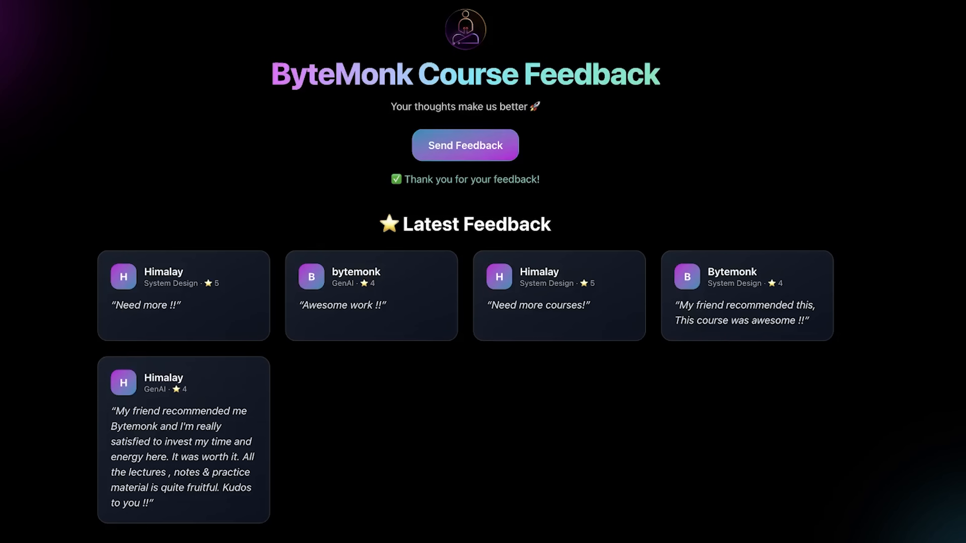